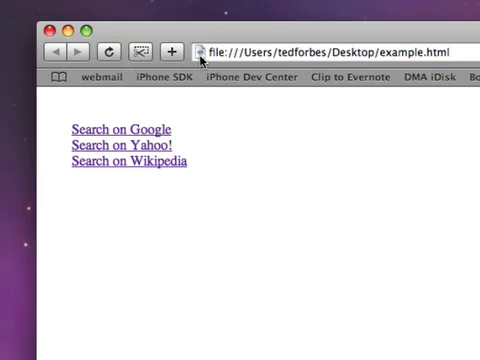
pyautogui.moveTo(152, 160)
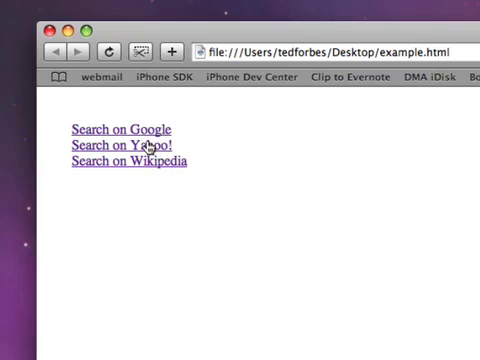
pyautogui.moveTo(158, 200)
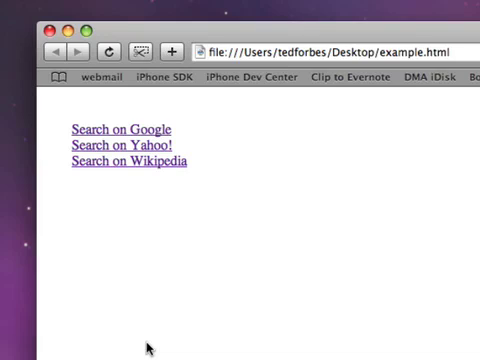
pyautogui.moveTo(146, 130)
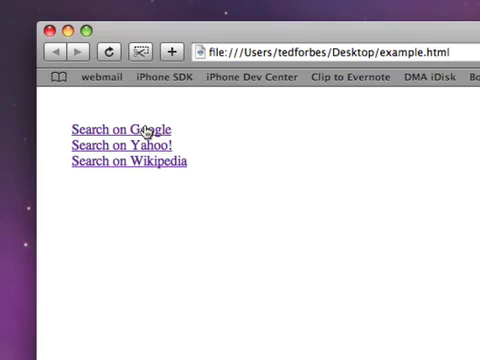
pyautogui.moveTo(140, 148)
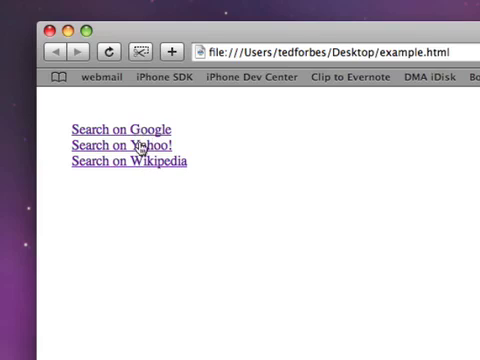
pyautogui.moveTo(138, 166)
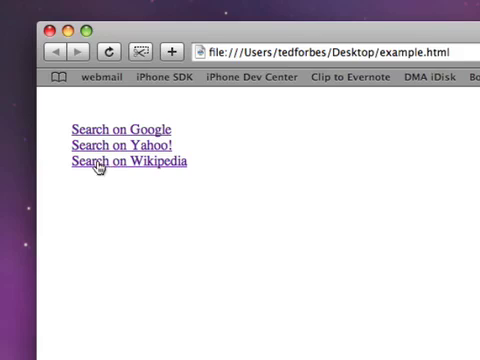
pyautogui.moveTo(88, 174)
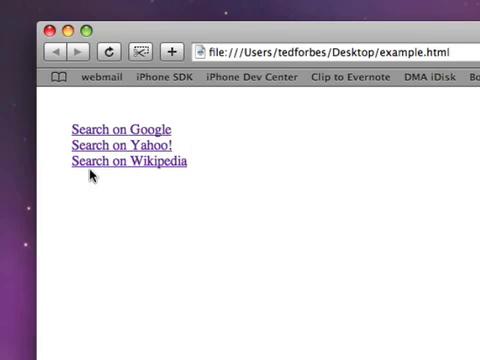
pyautogui.moveTo(162, 164)
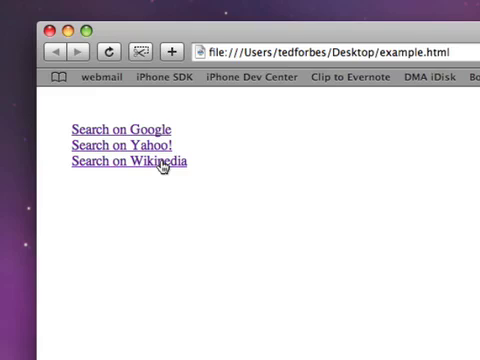
# Write an empty rule with selector a:link, a:active, a:visited, a:hover below the body rule
pyautogui.click(128, 160)
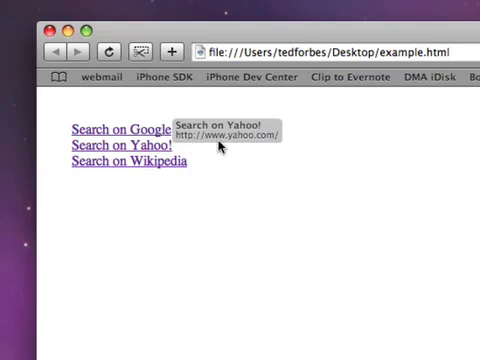
pyautogui.click(116, 146)
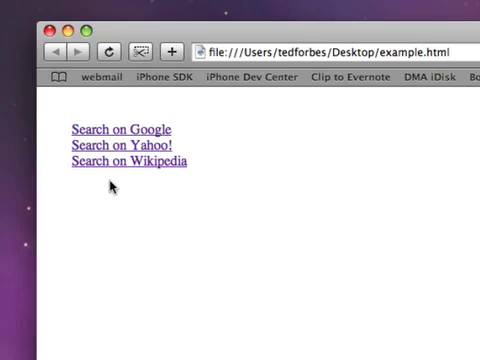
pyautogui.moveTo(264, 180)
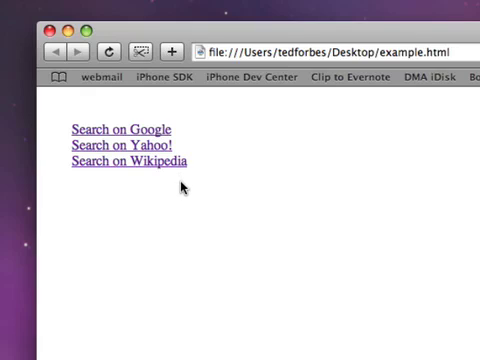
pyautogui.moveTo(210, 224)
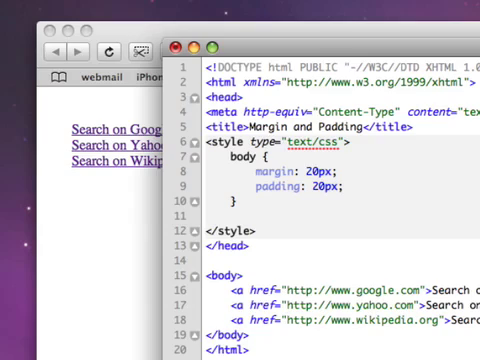
pyautogui.write('a {}')
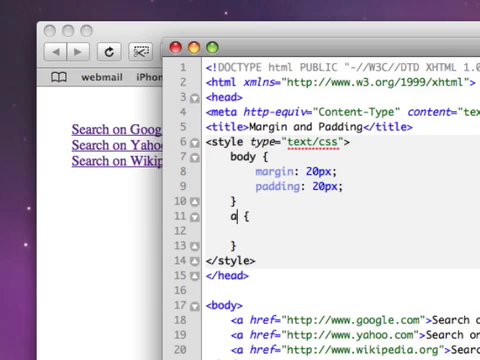
pyautogui.write(':')
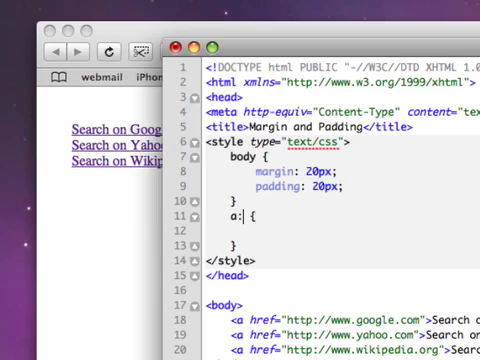
pyautogui.write('link')
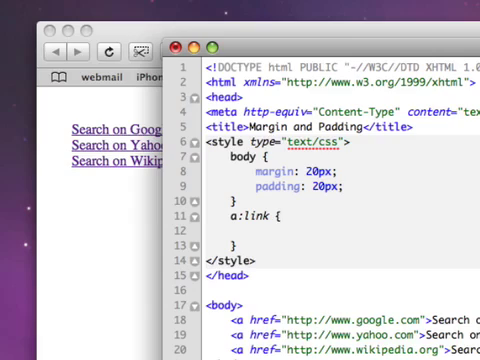
pyautogui.write(', a:a')
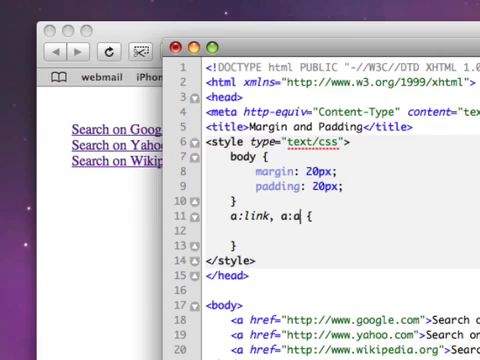
pyautogui.write('ctive, a:')
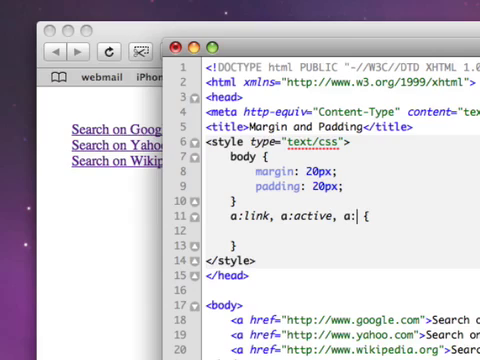
pyautogui.write('visited, a')
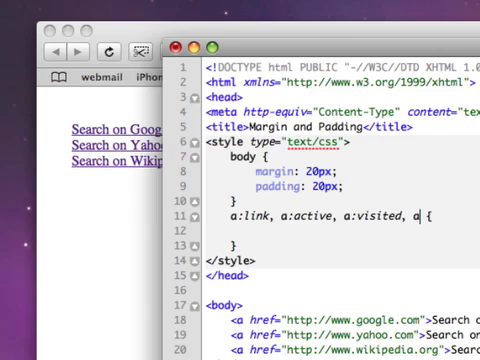
pyautogui.write('hover')
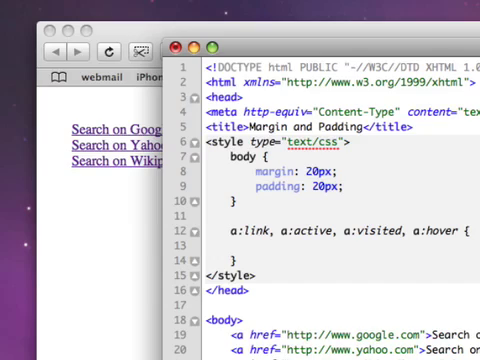
# Try a 'body, div p' selector, then revert it so body is followed by the link rule
pyautogui.write('body div p {')
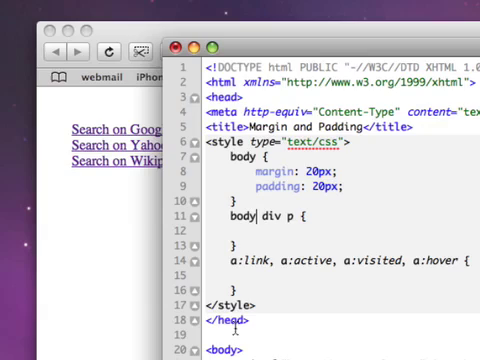
pyautogui.write(',')
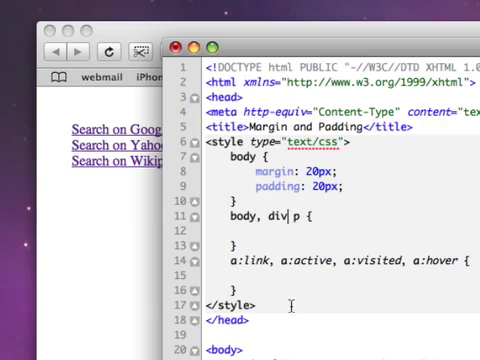
pyautogui.write(',')
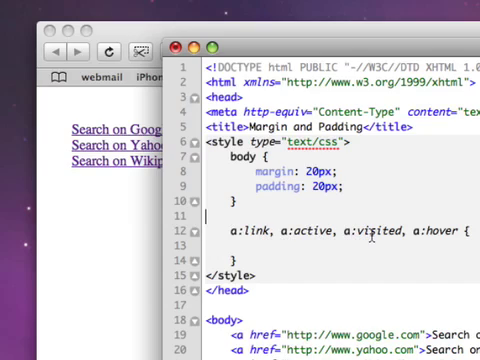
pyautogui.moveTo(370, 236)
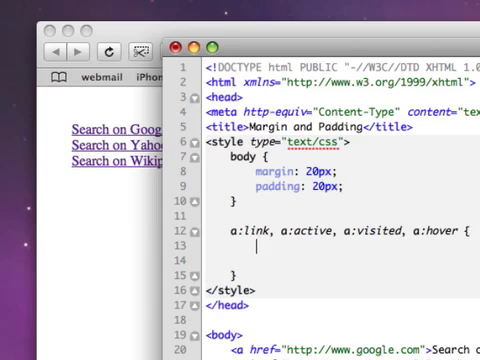
# Give the link-states rule color: red and text-decoration: none, dropping a:hover from the selector
pyautogui.write('color')
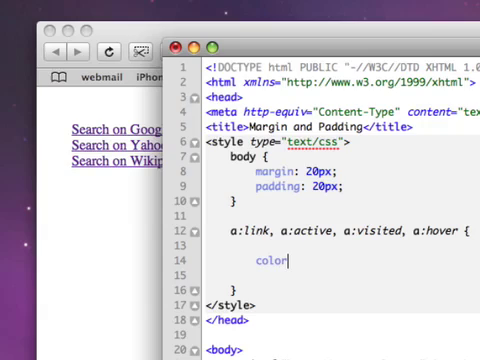
pyautogui.write(': black;')
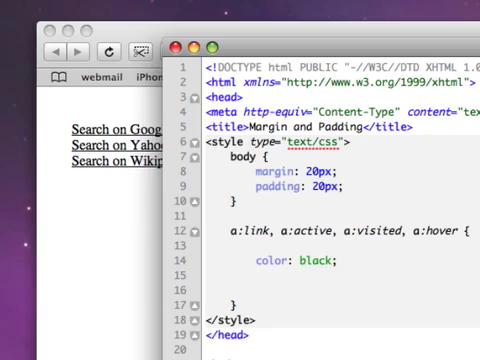
pyautogui.write('text-decor')
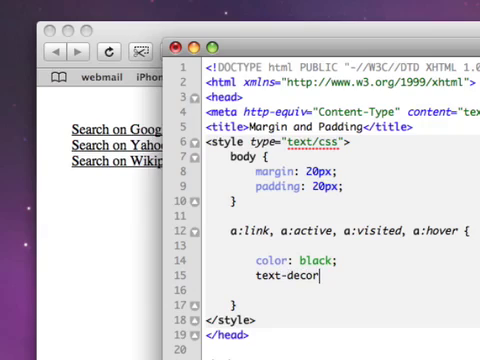
pyautogui.write('ation: ;')
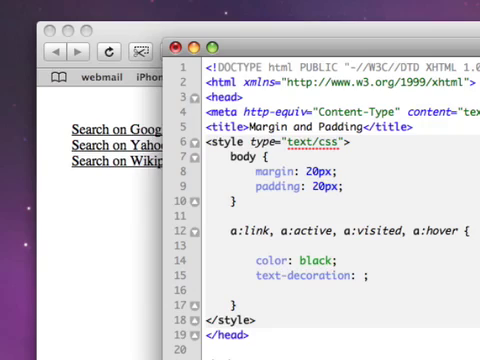
pyautogui.write('none')
pyautogui.write('red')
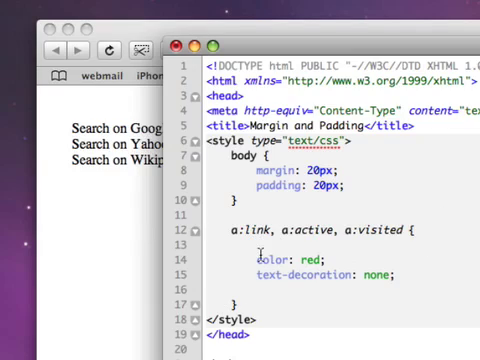
# Start a new line below the link-states rule for another rule
pyautogui.doubleClick(288, 258)
pyautogui.write('a')
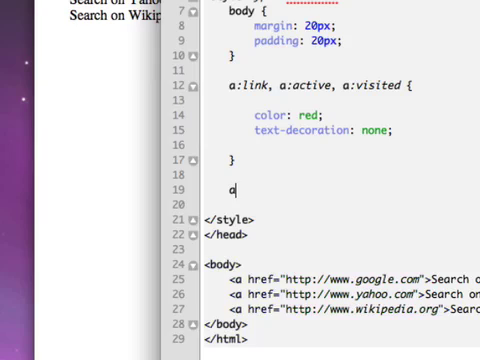
# Add an a:hover rule with color: blue and text-decoration: underline
pyautogui.write(':hover')
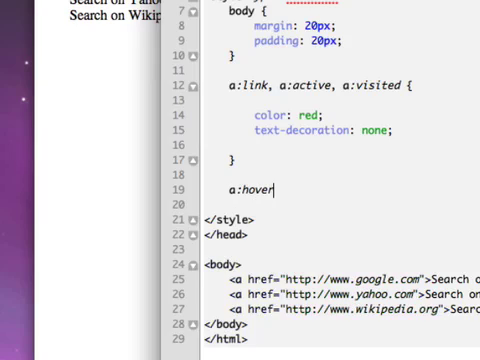
pyautogui.write('{')
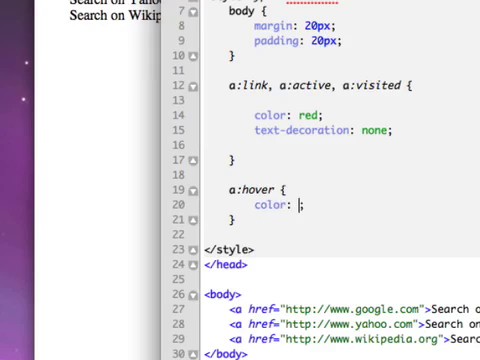
pyautogui.write('blue')
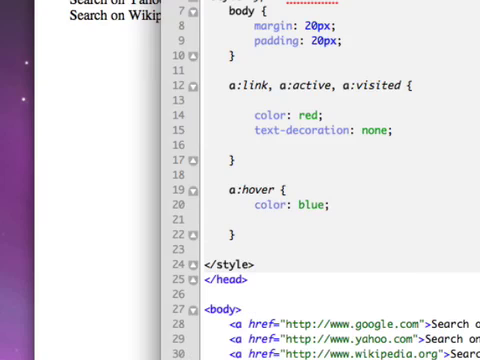
pyautogui.write('text-')
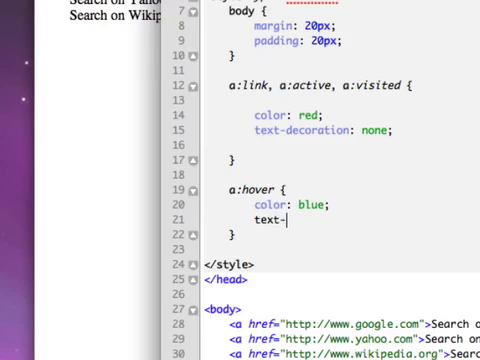
pyautogui.write('decoration')
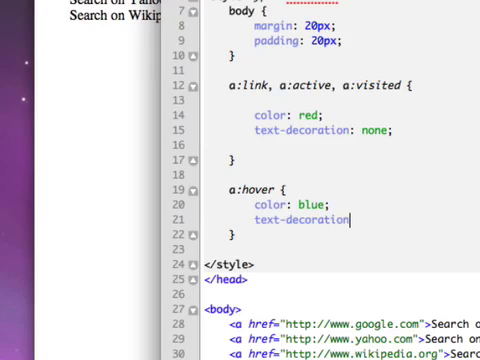
pyautogui.write(':;')
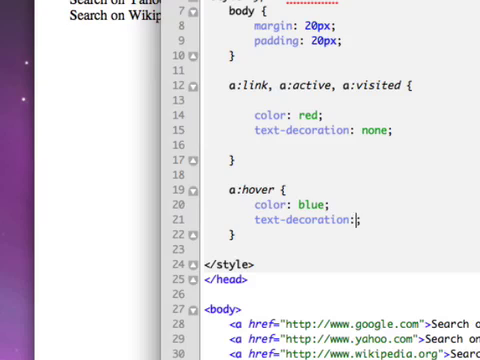
pyautogui.write('underline')
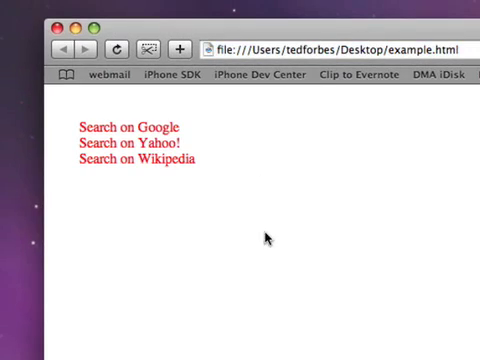
pyautogui.moveTo(234, 256)
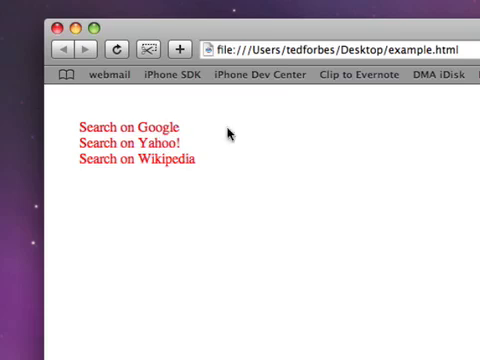
pyautogui.moveTo(228, 136)
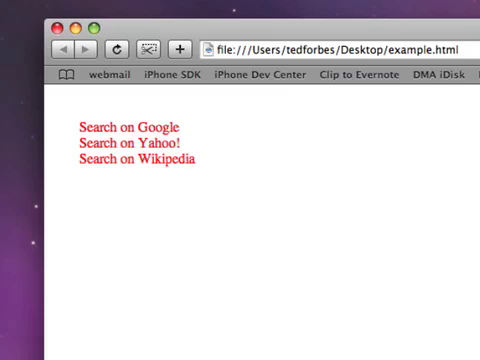